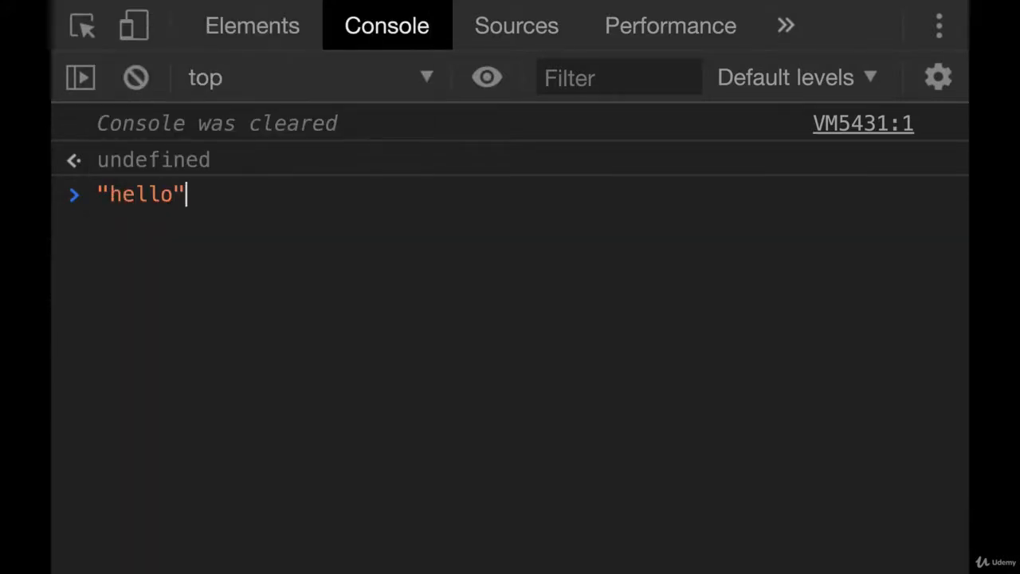
Evaluate .length on "hello" (5), "lolololololol" (13) and a spaces-only string (10).
type(".length")
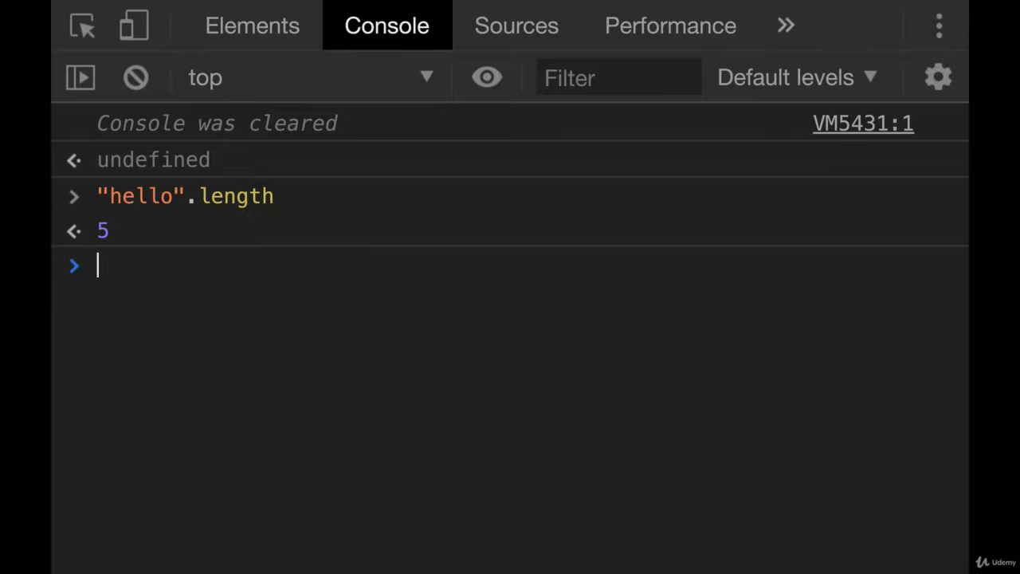
mouse_move(644, 239)
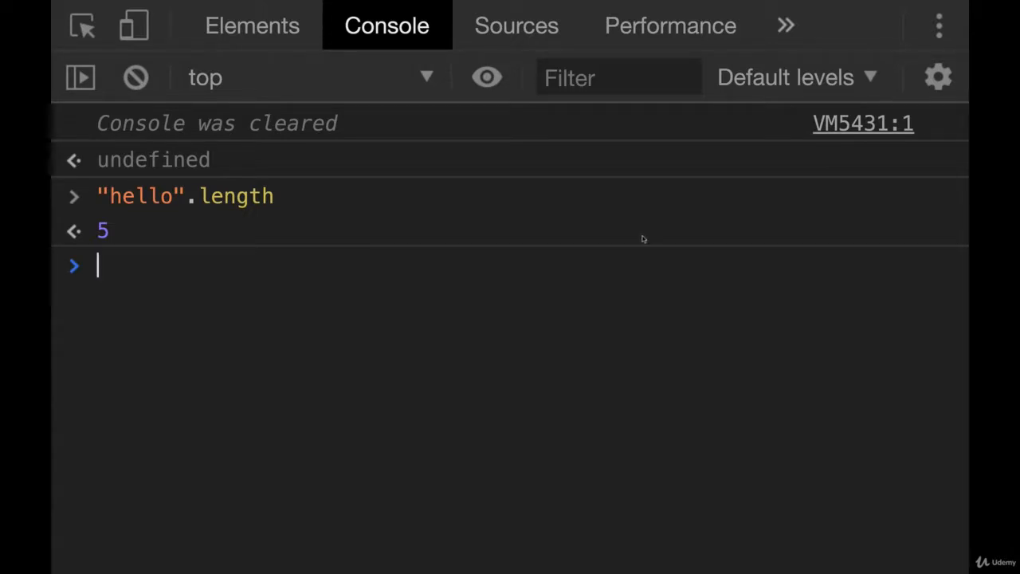
mouse_move(277, 223)
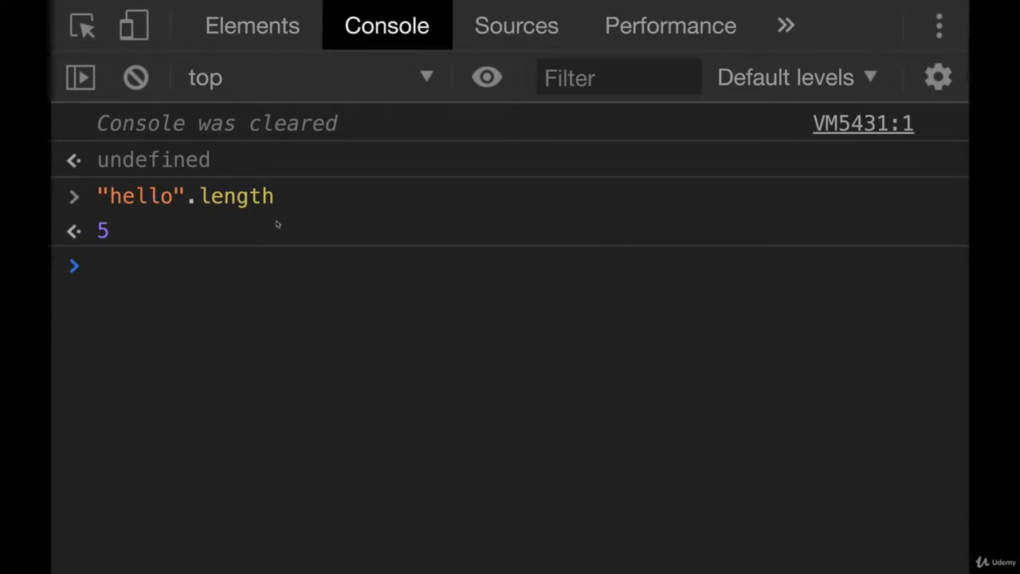
mouse_move(108, 199)
type("\"lolololololol\".l")
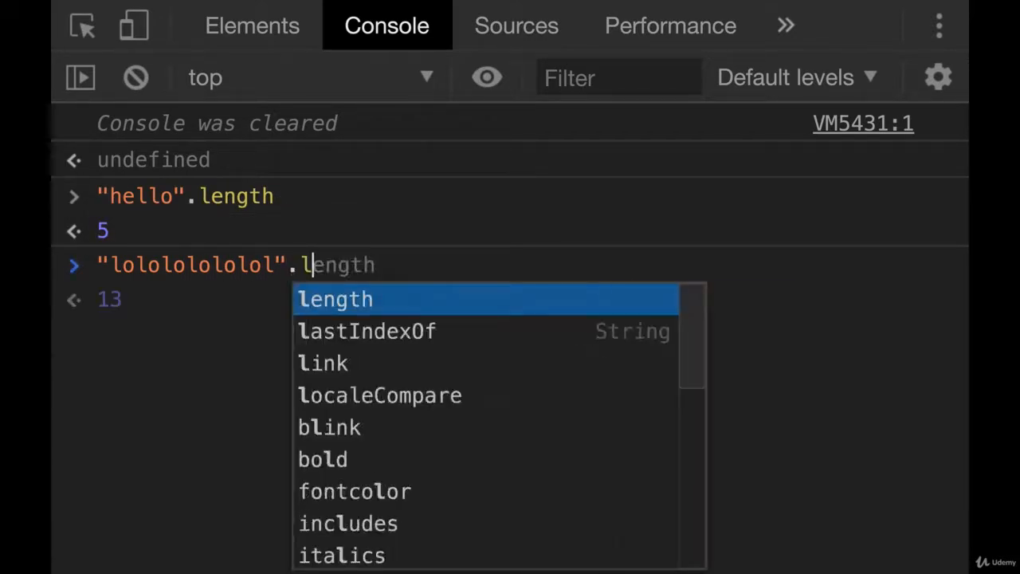
key("Enter")
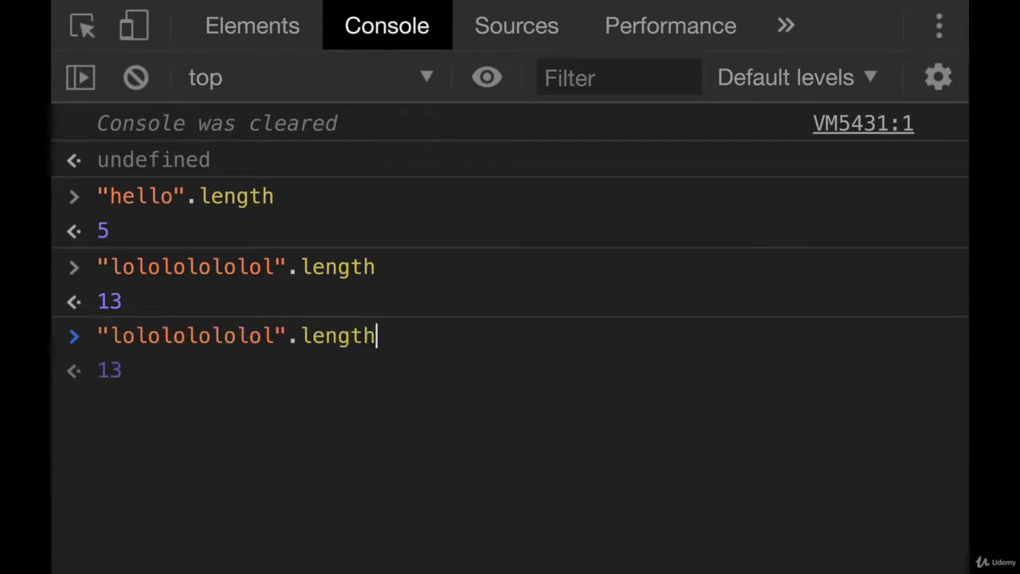
key("Backspace")
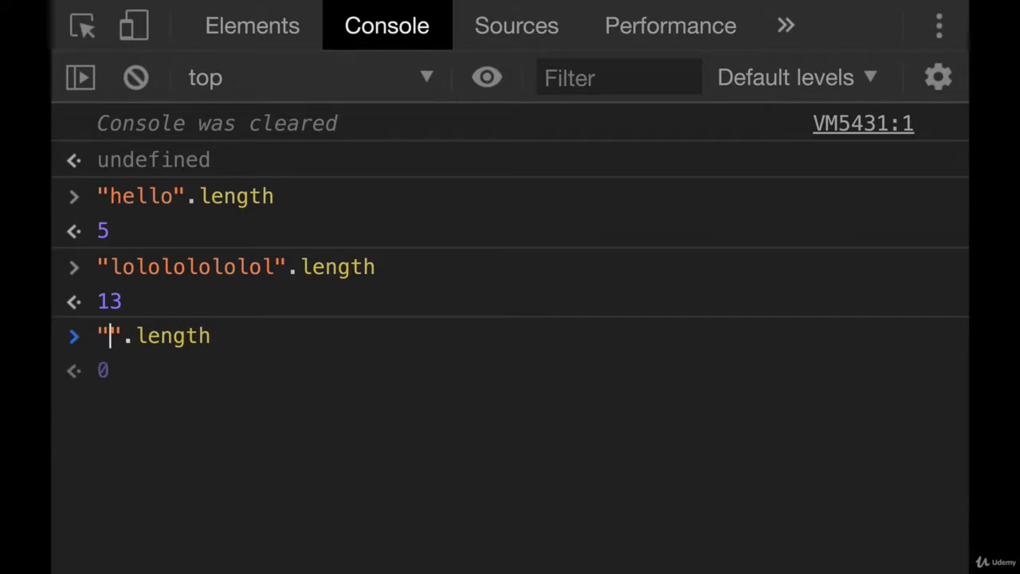
type("\"   \"")
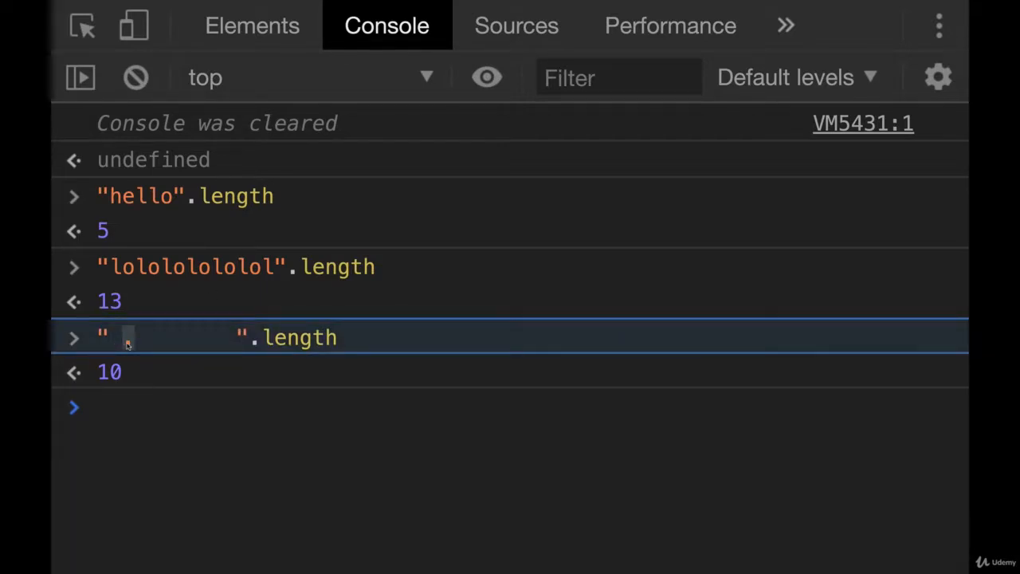
mouse_move(119, 344)
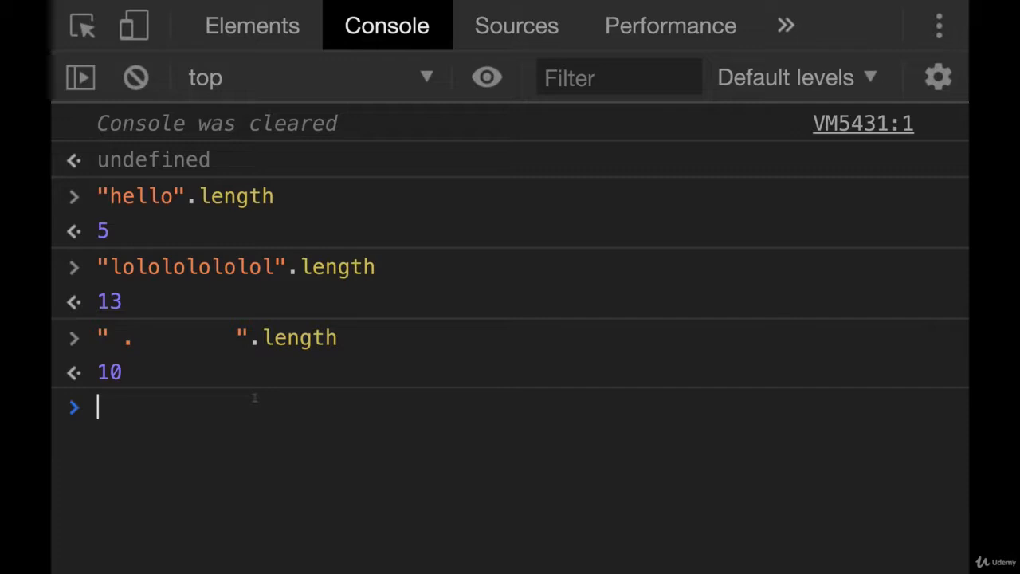
Declare let mySong = "Surfin' USA" and clear the console output.
type("let")
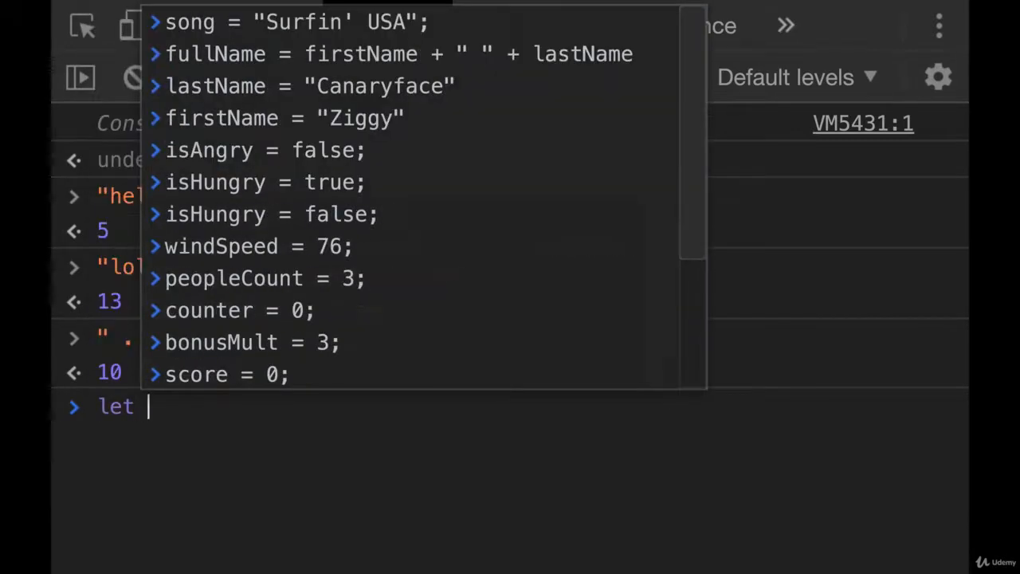
type("mySong = \"S")
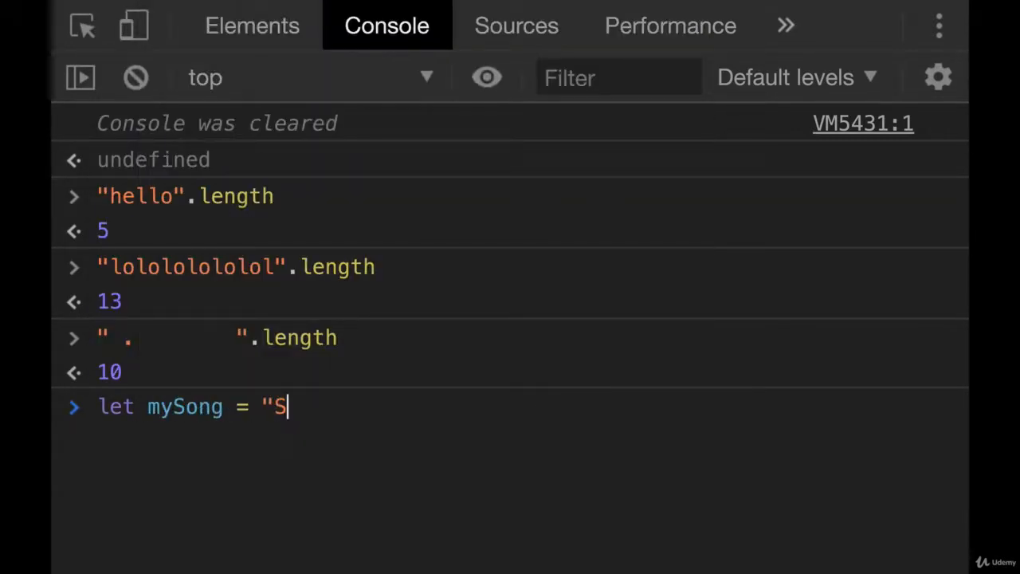
type("urfin USA")
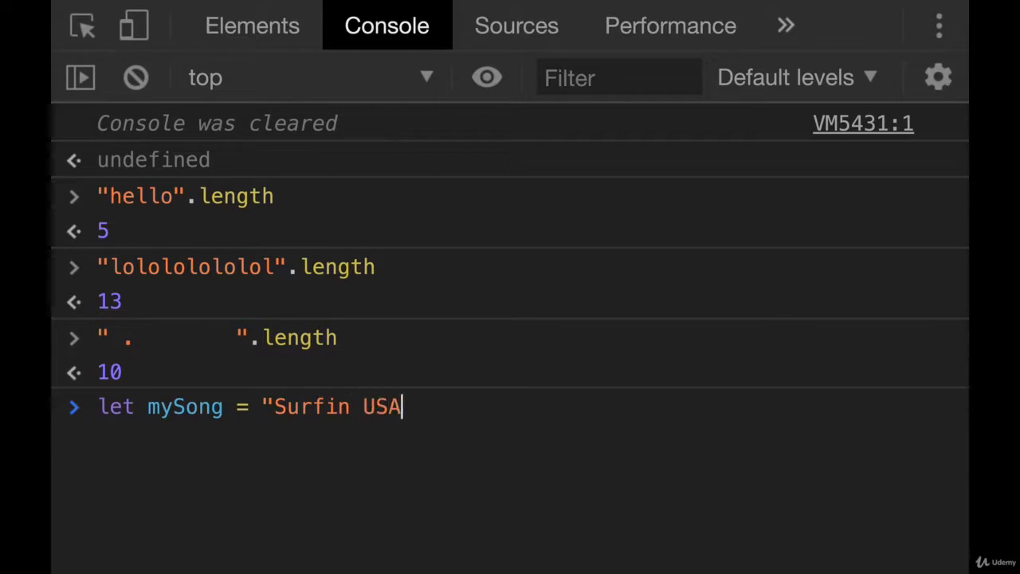
type("' USA\"")
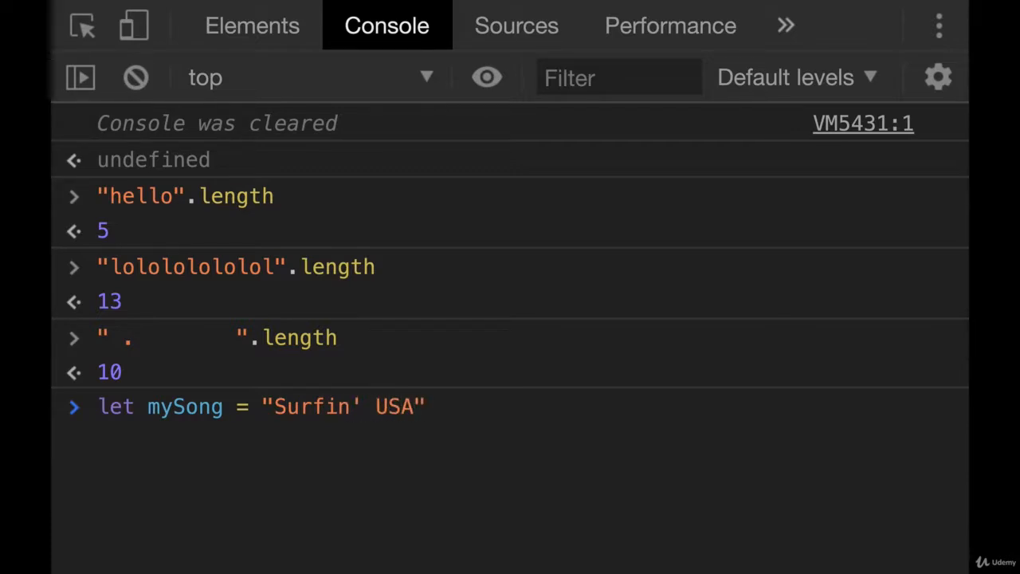
key("Return")
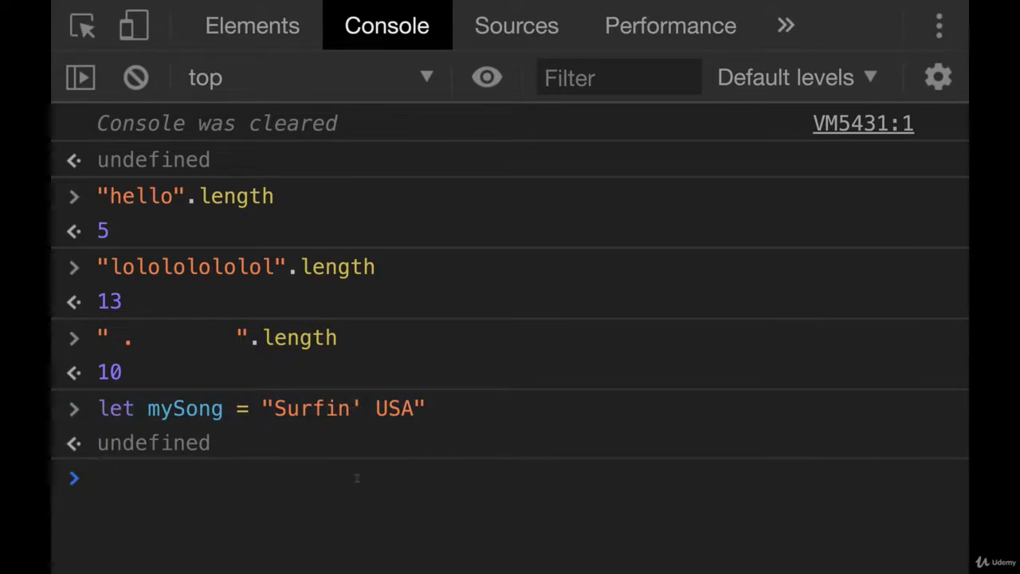
type("mySong.")
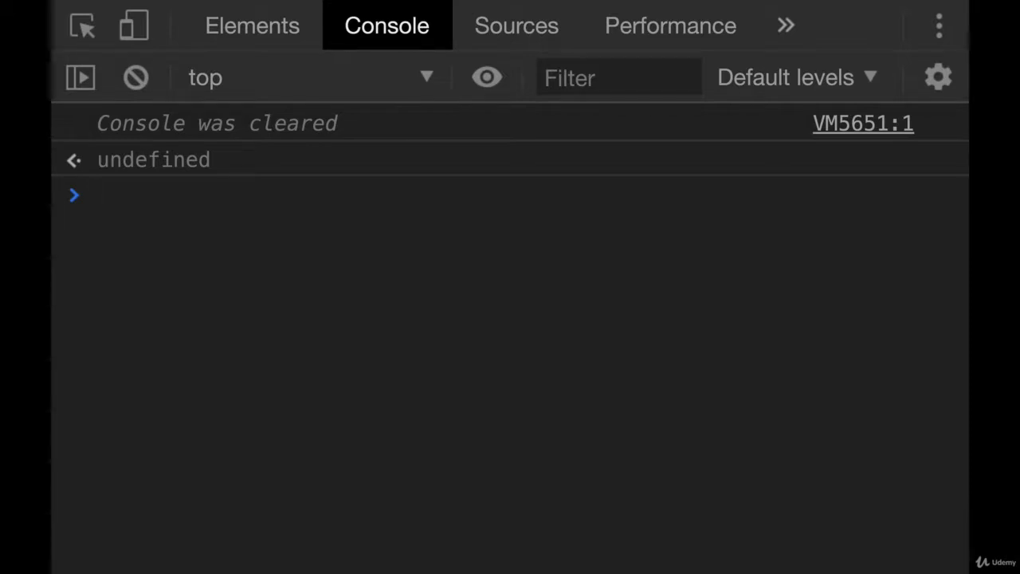
Index mySong[0]–[3] for "S", "u", "r", "f" and get mySong.length as 11.
type("mySong[0")
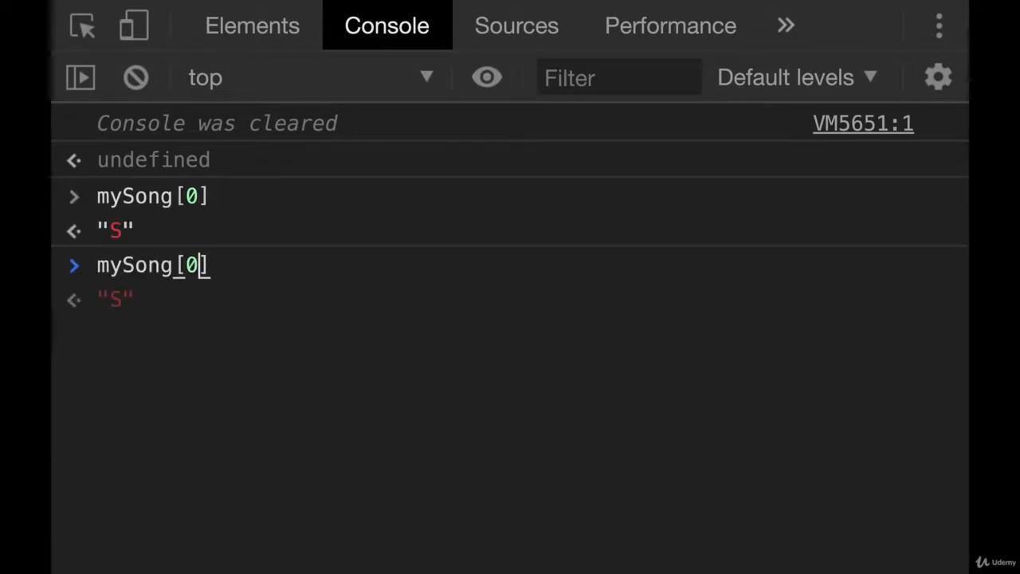
key("Enter")
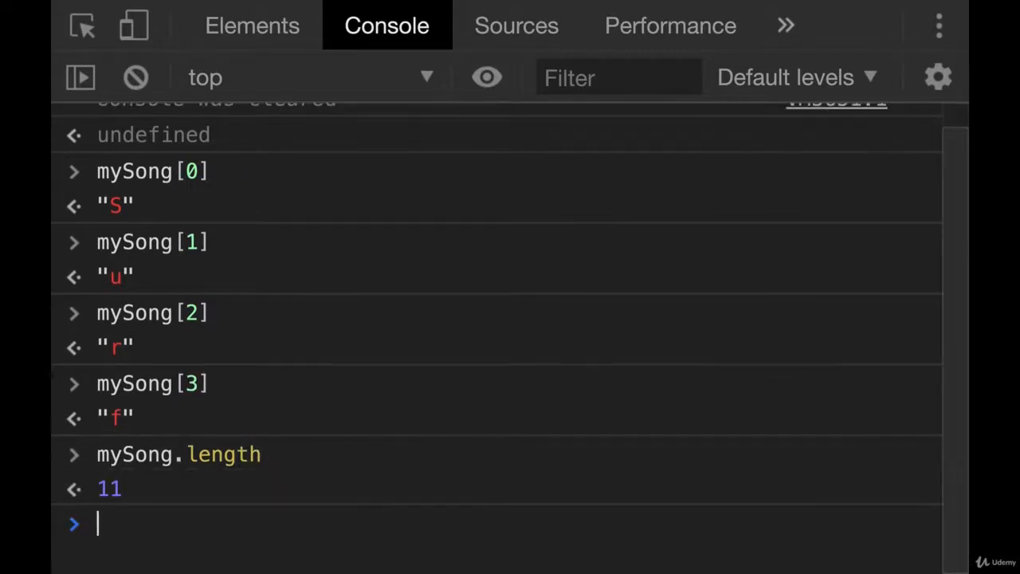
type("mySong[11")
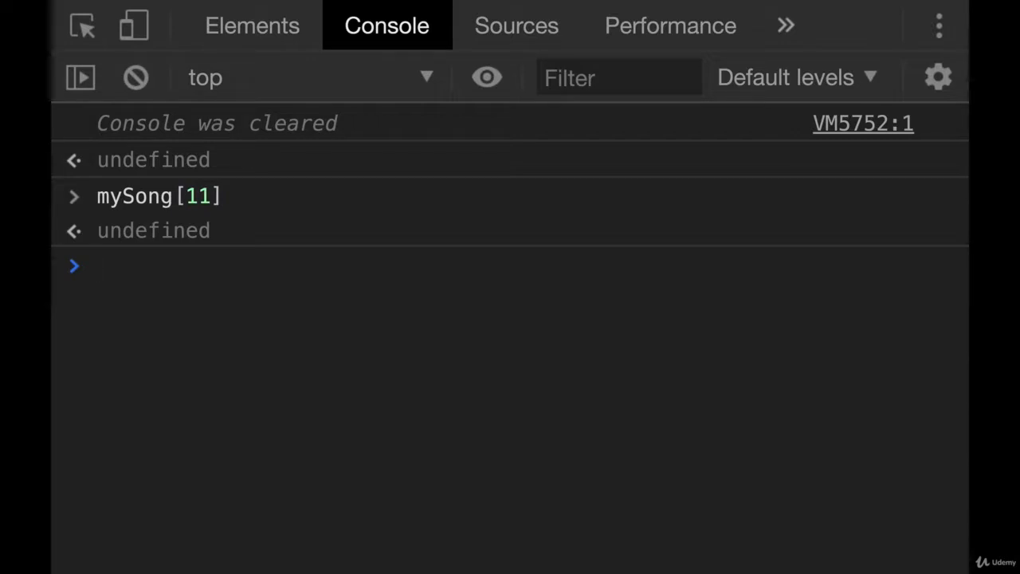
mouse_move(343, 475)
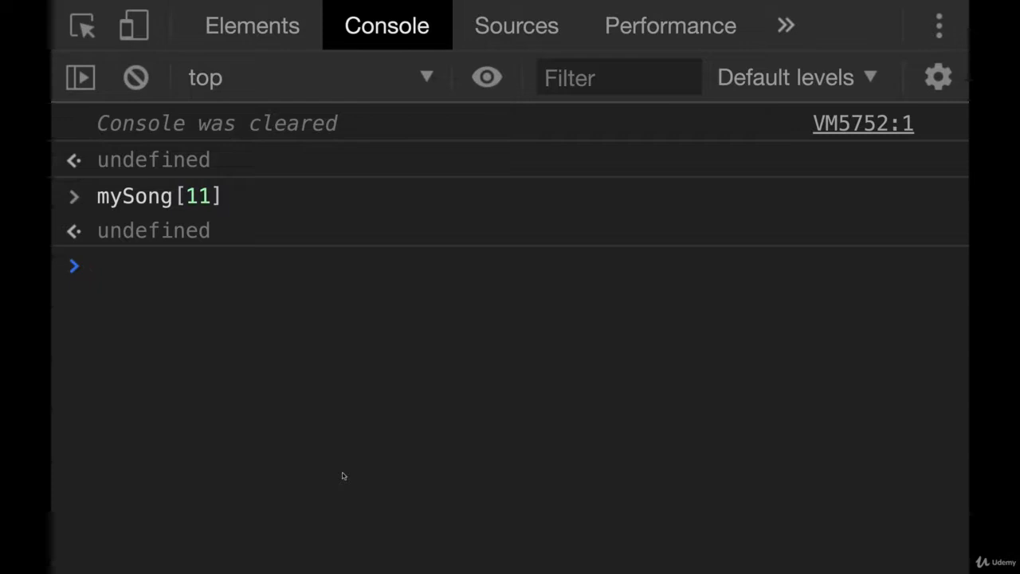
mouse_move(220, 207)
type("mySong[110]")
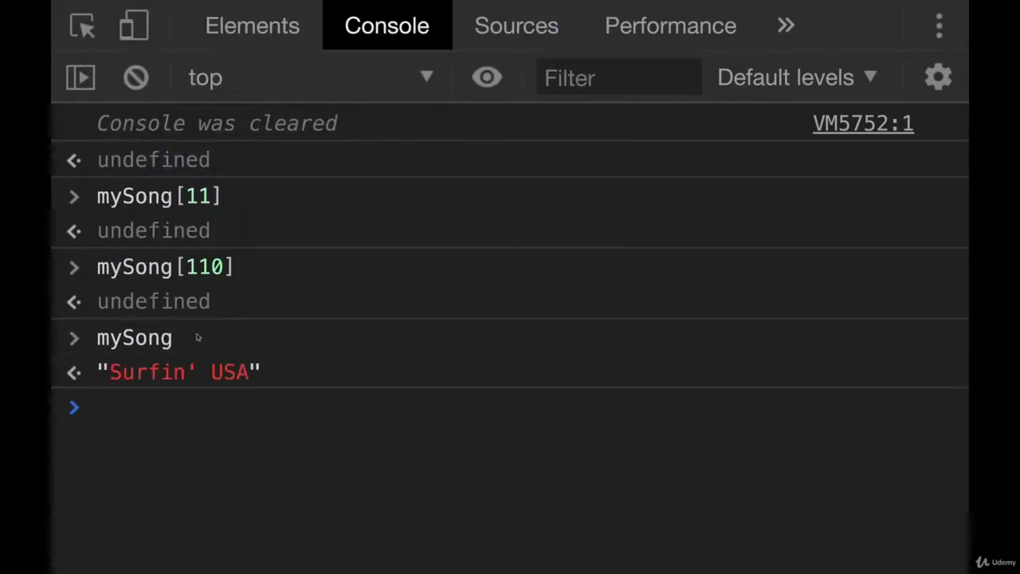
mouse_move(252, 383)
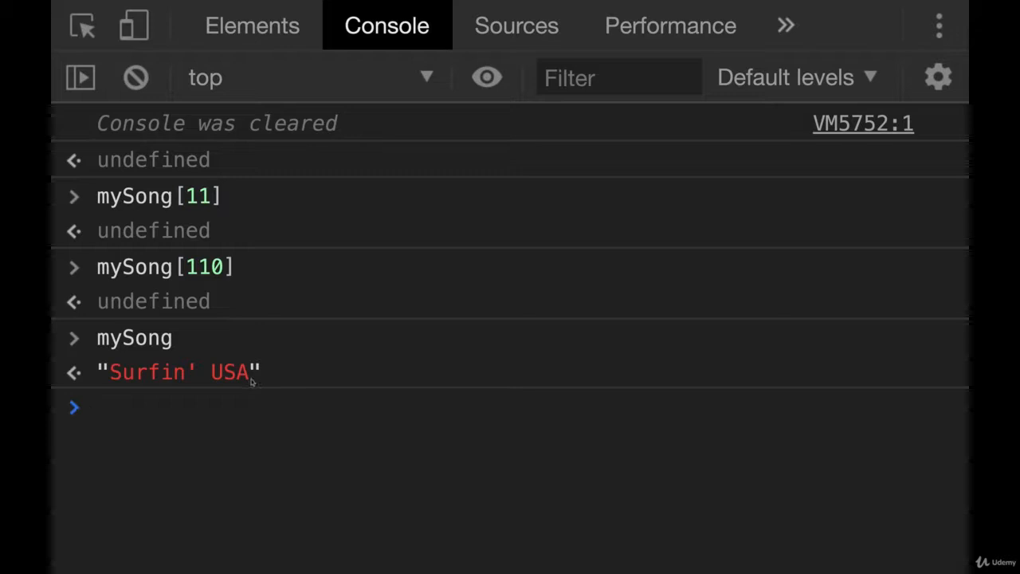
Evaluate mySong[10] to get the last character "A".
type("mySong[")
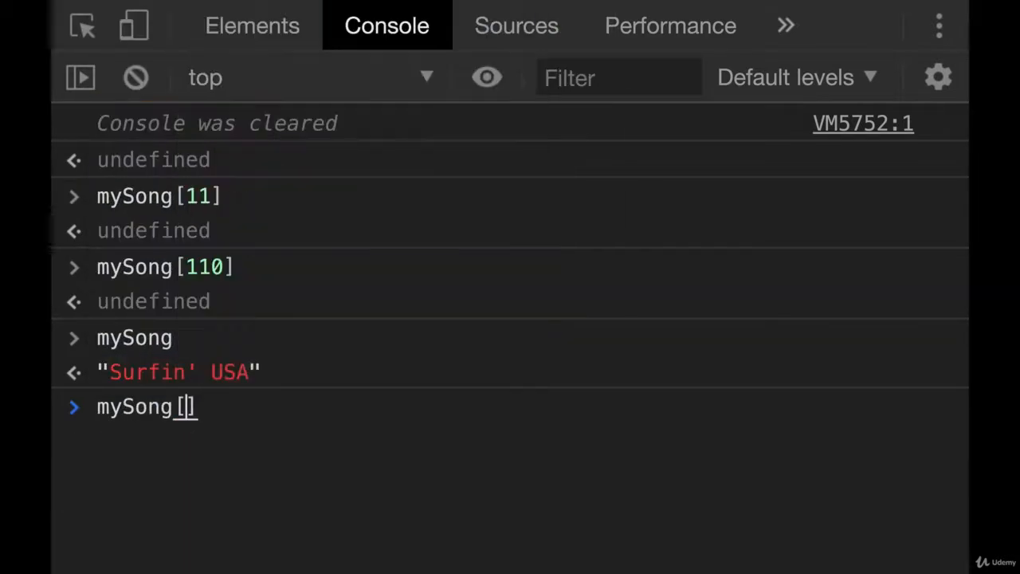
type("10")
key("Enter")
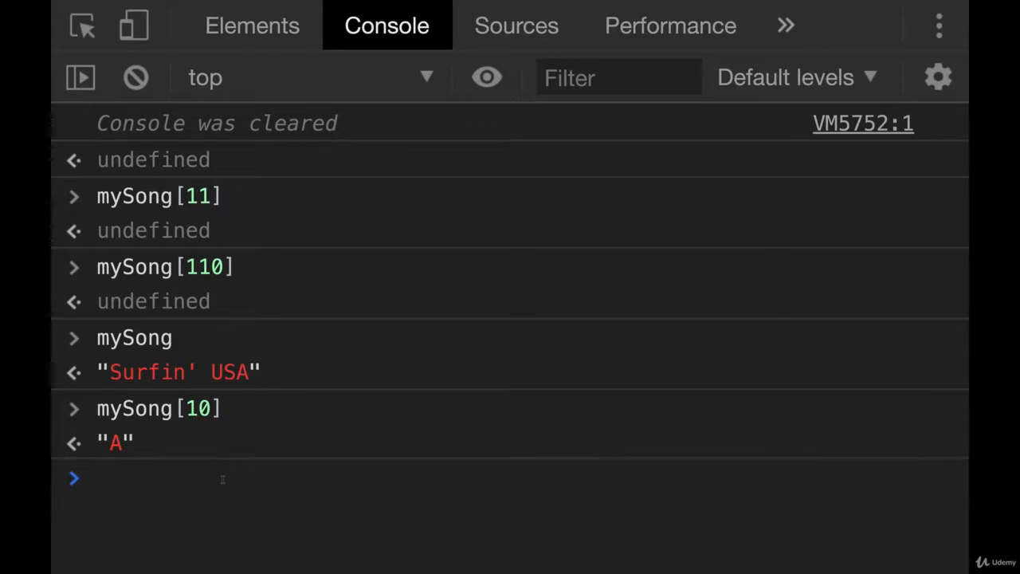
mouse_move(229, 430)
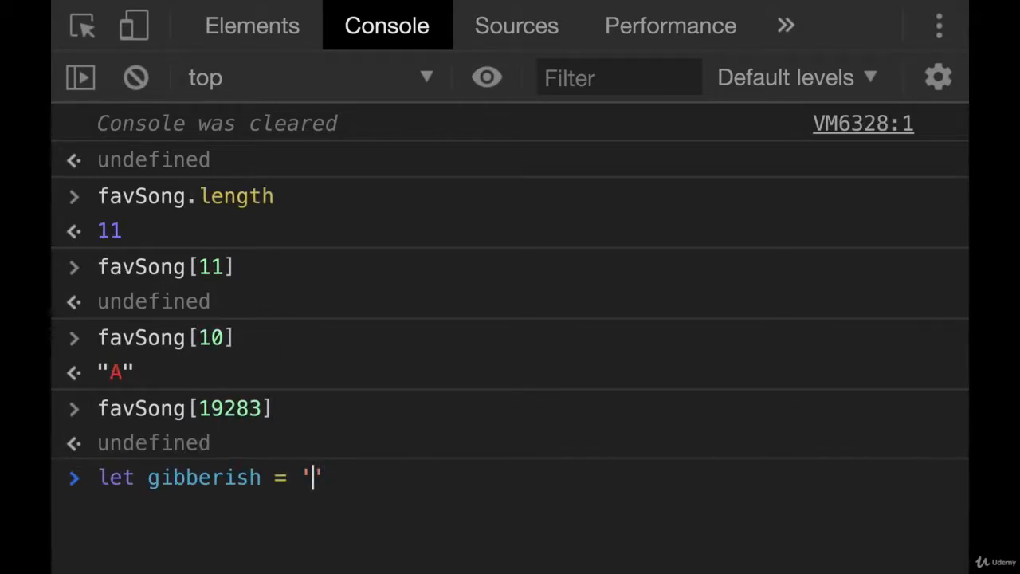
Declare a gibberish string variable of random characters ending in "(".
type("asjhkd12763ahsjdas897!*(")
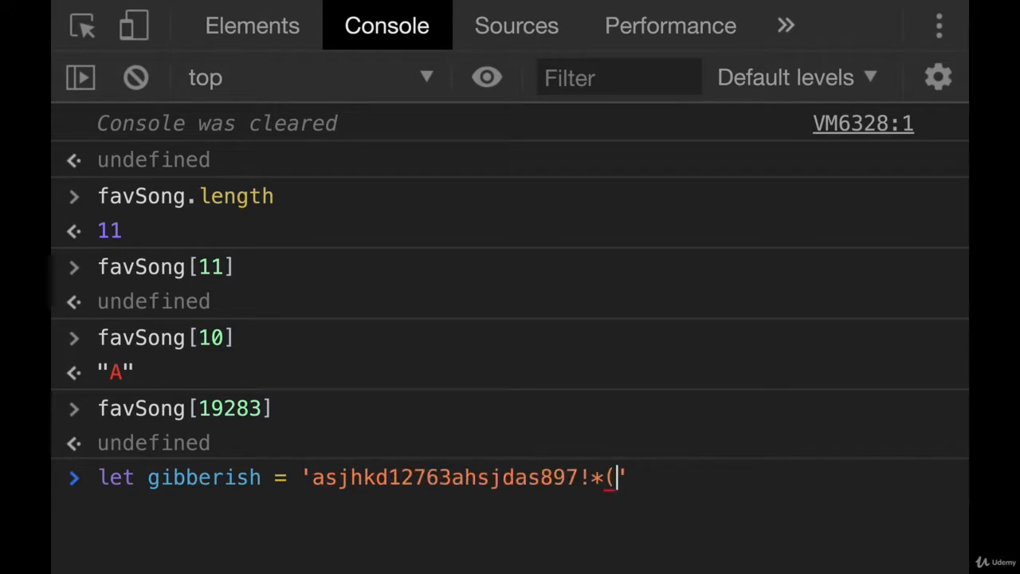
type("'")
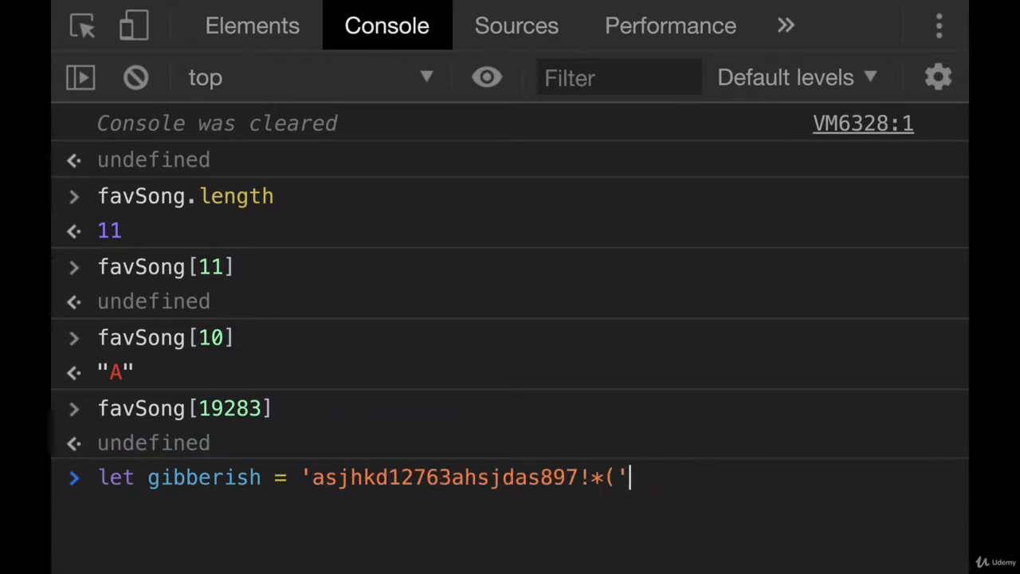
type("askjhd . (")
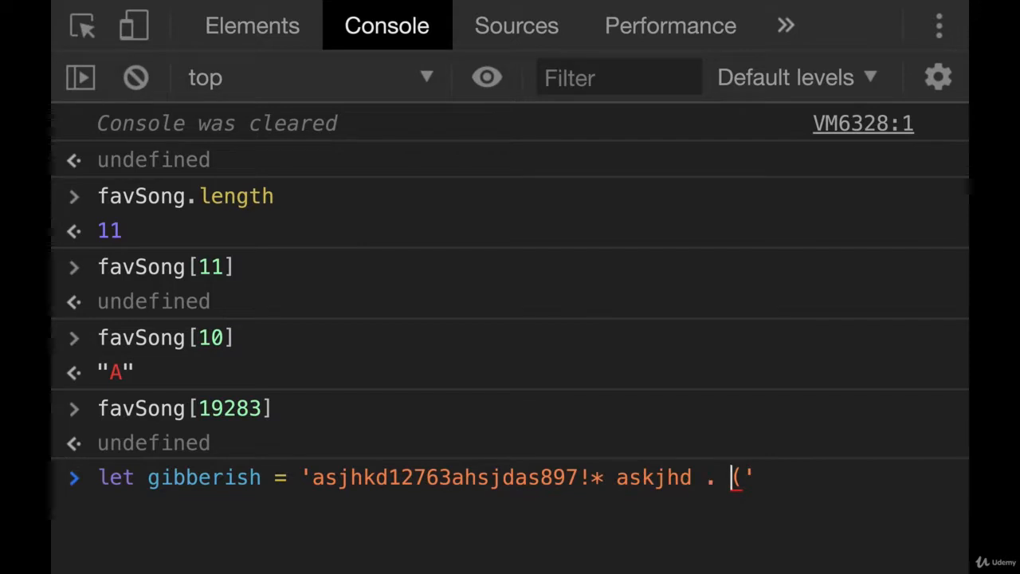
key("Enter")
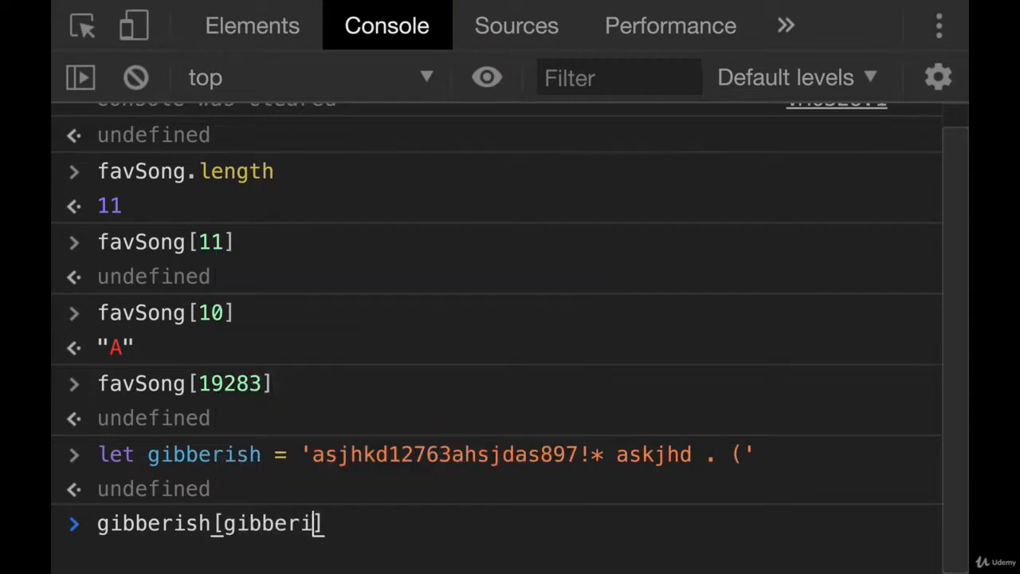
Get gibberish[gibberish.length - 1] returning "(", then clear the console.
type("sh.length - 1")
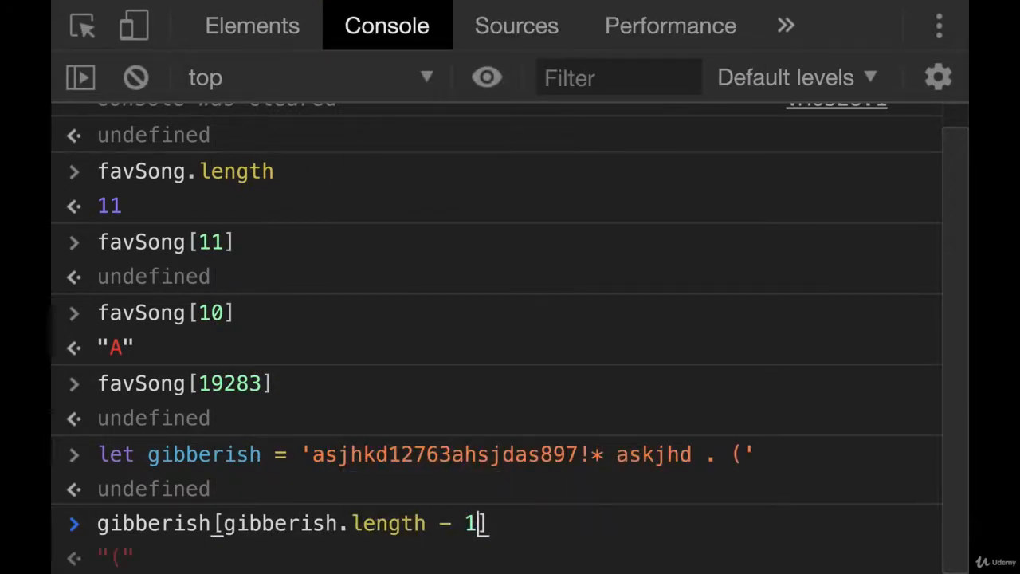
key("Return")
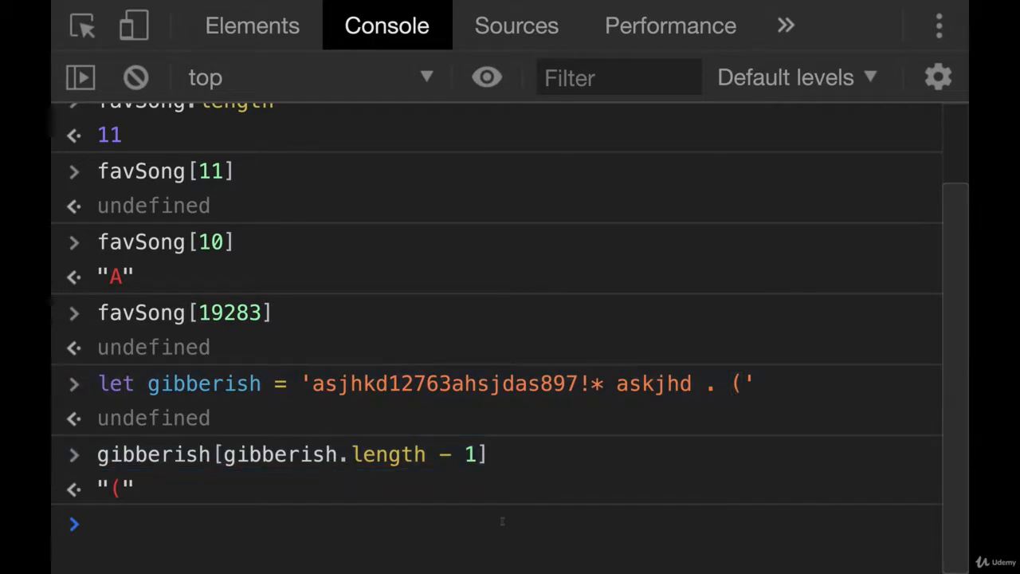
type("cle")
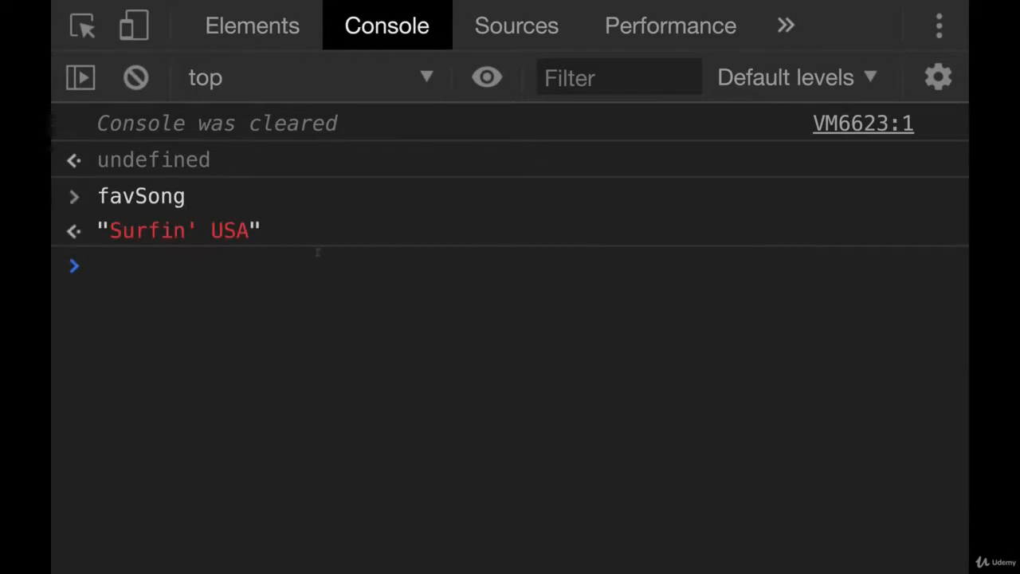
mouse_move(141, 243)
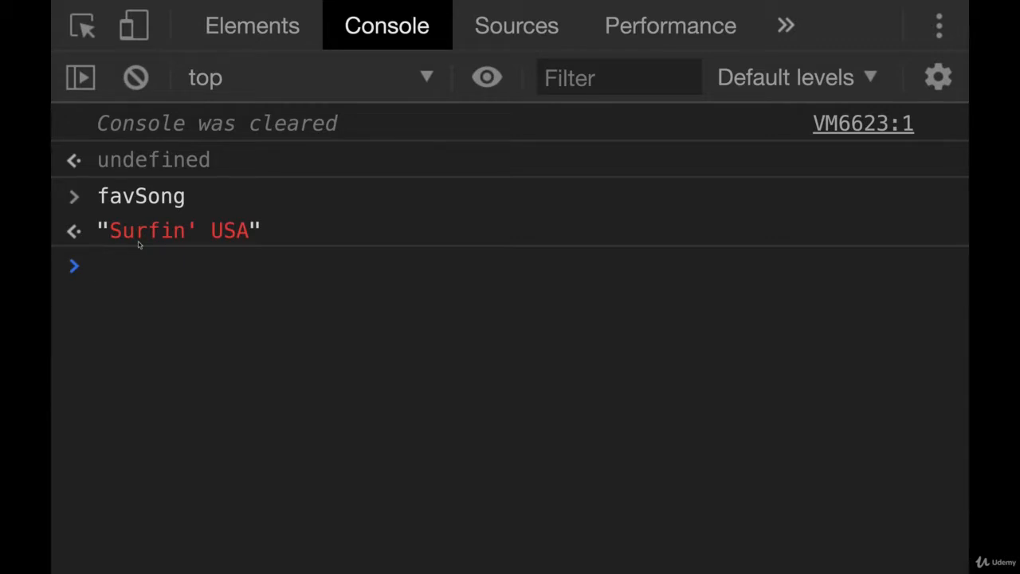
Assign favSong[0] = "D" and confirm favSong still reads "Surfin' USA".
type("favSong[0")
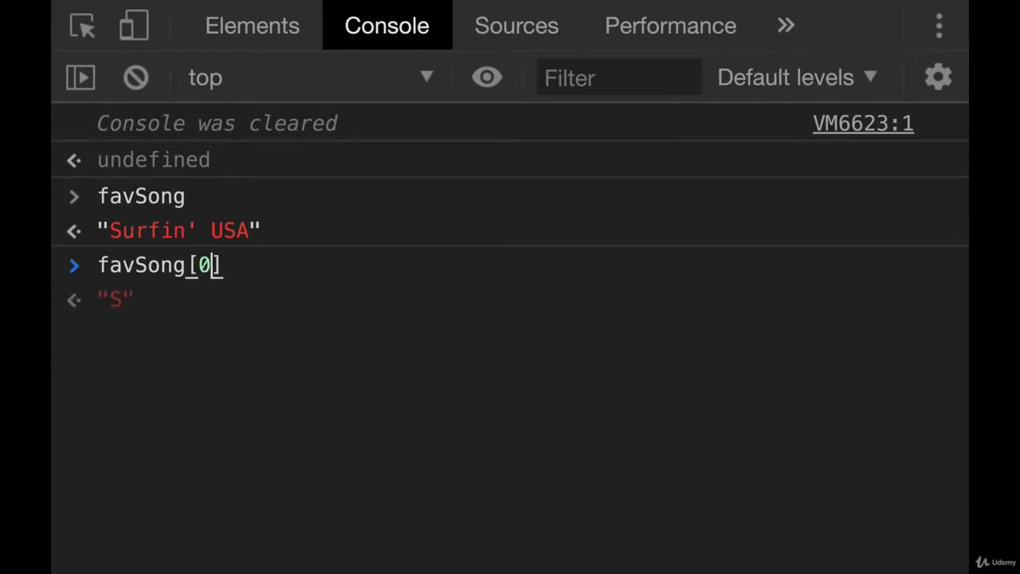
type("= \"D\"")
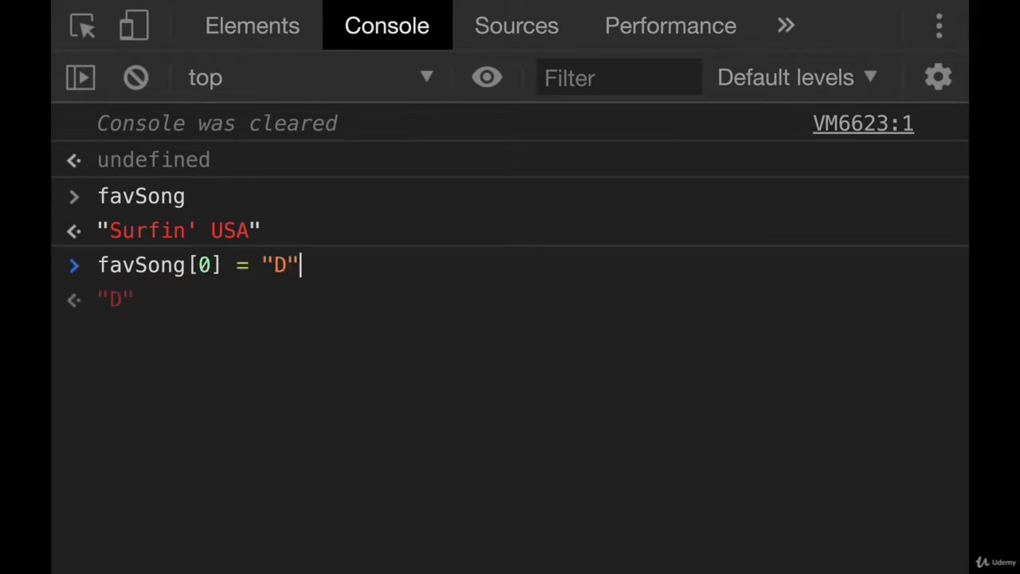
type("fa")
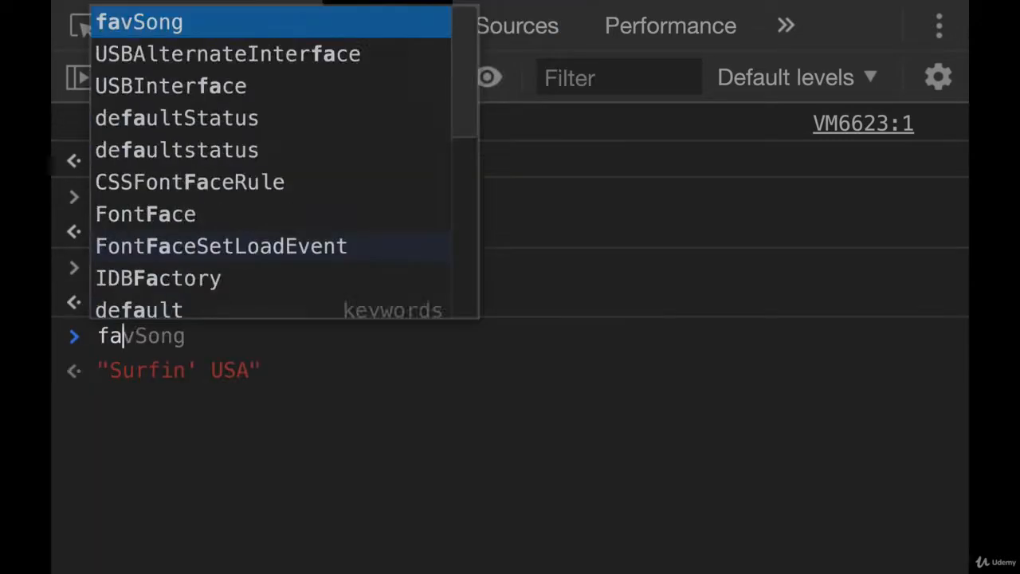
key("Enter")
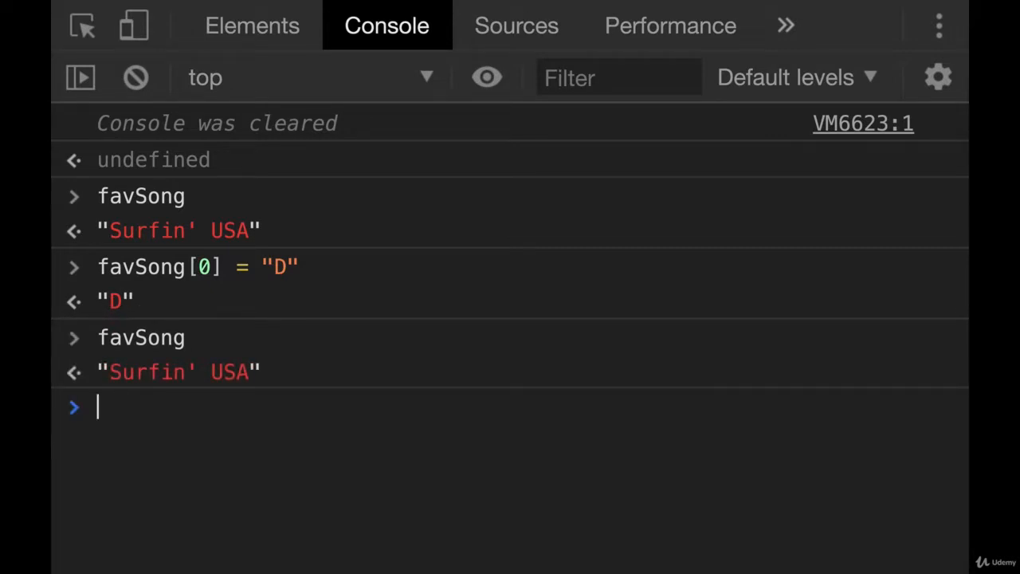
mouse_move(188, 289)
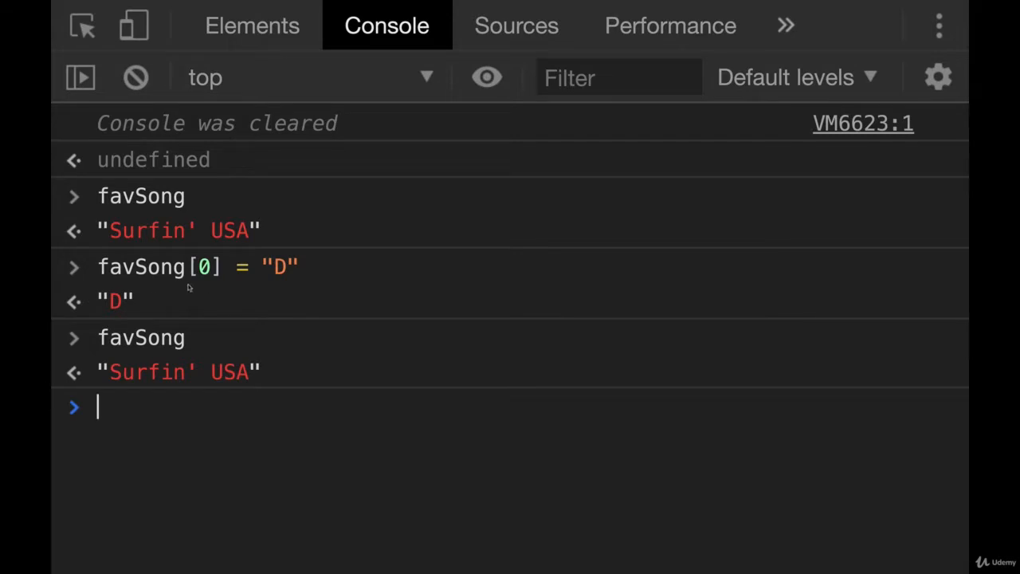
mouse_move(338, 263)
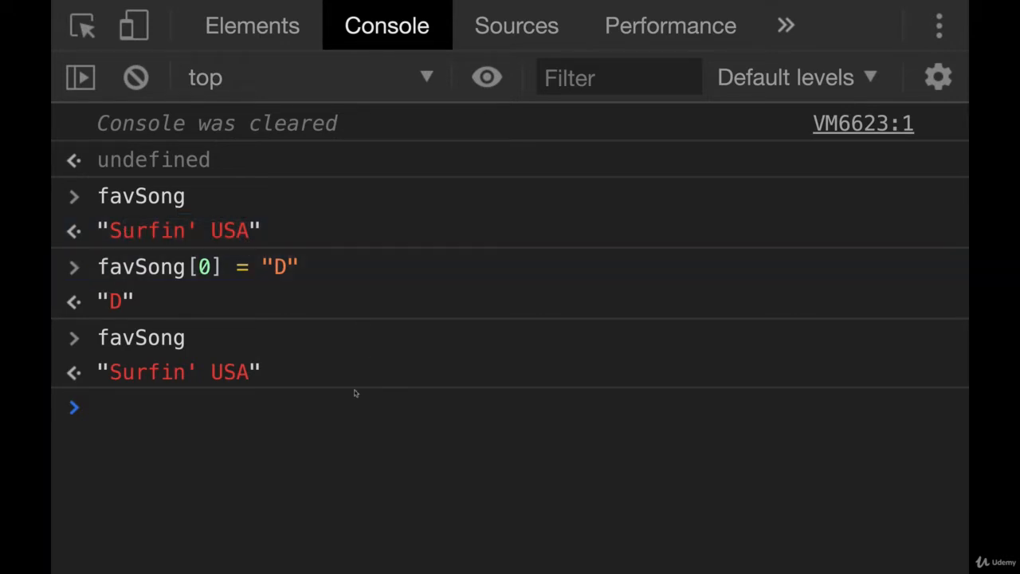
mouse_move(131, 274)
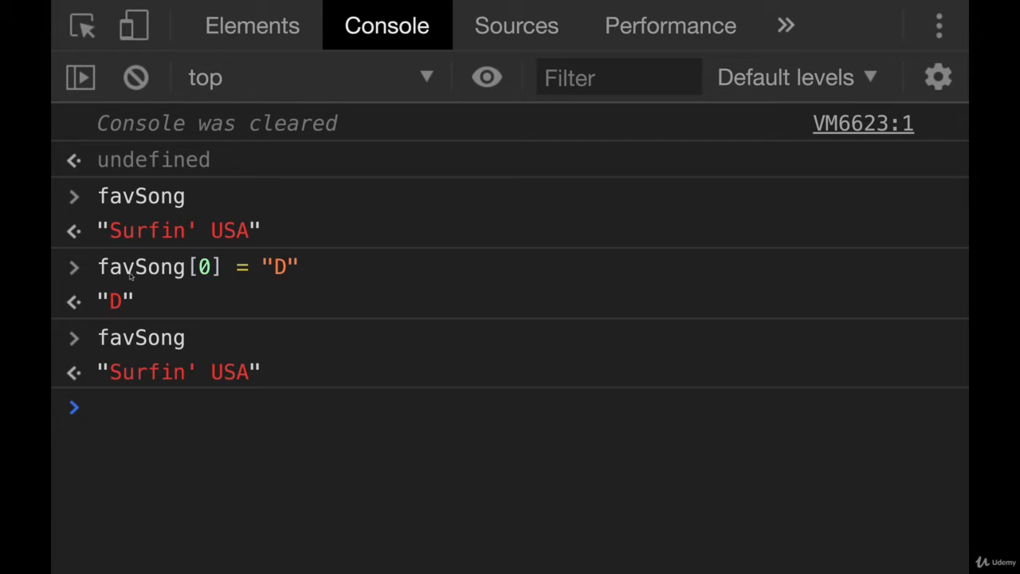
left_click(287, 267)
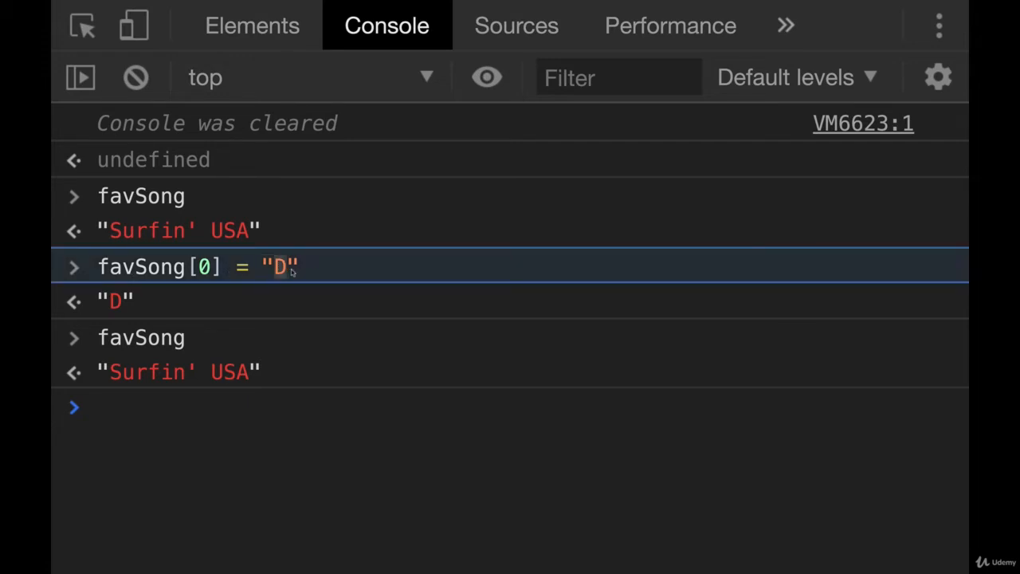